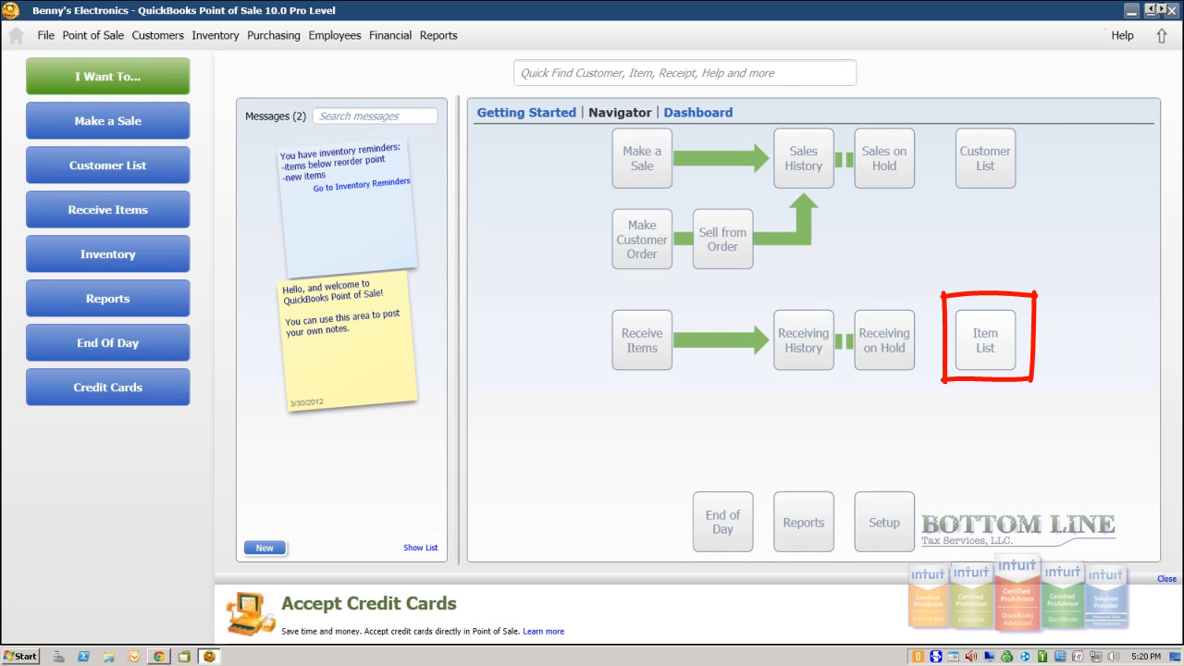
- Open the Item List from the Navigator to show Vacation Planner 5.0
click(985, 341)
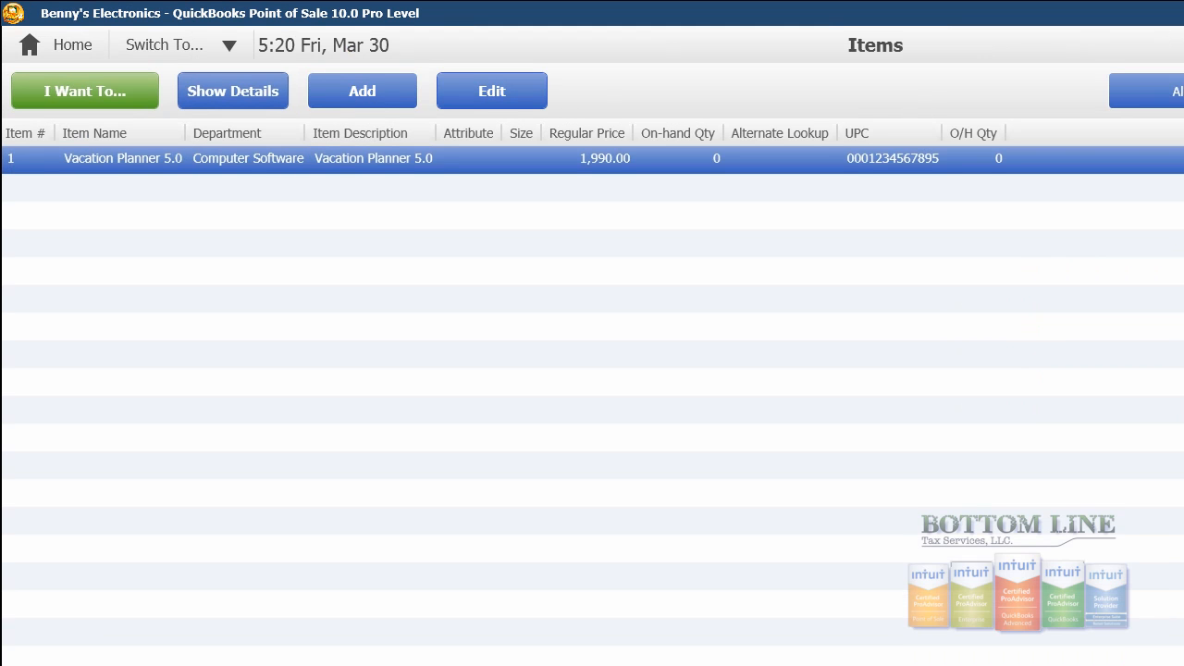
- Open Vacation Planner 5.0 in Edit Inventory Item and check its department
click(492, 91)
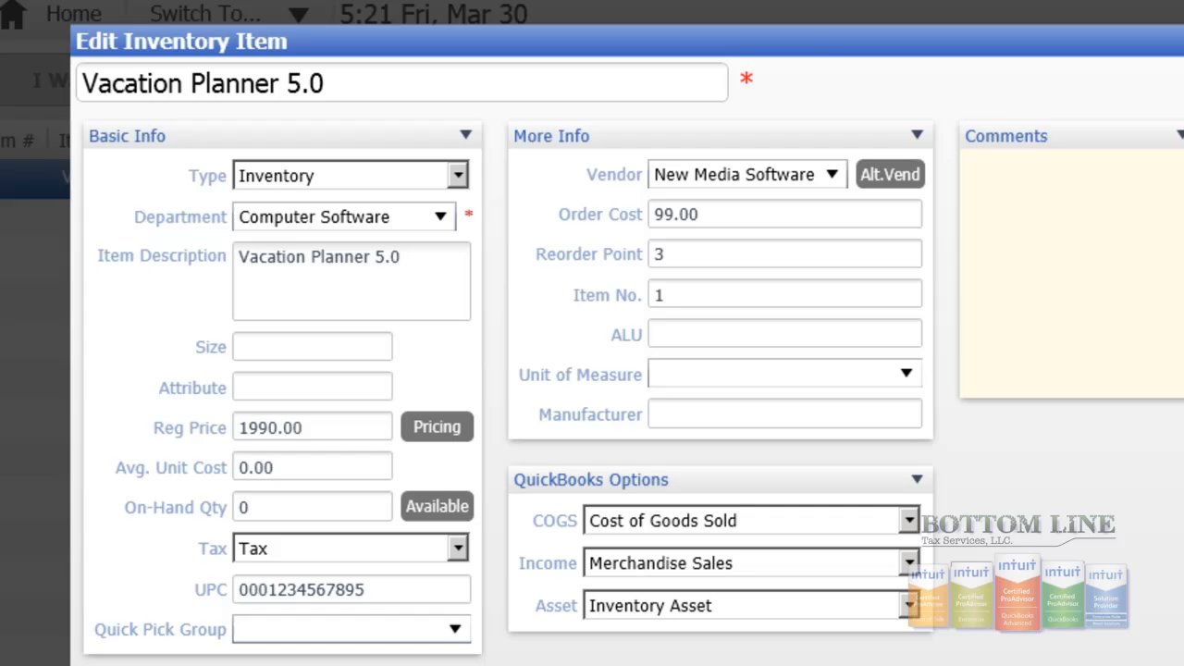
click(343, 175)
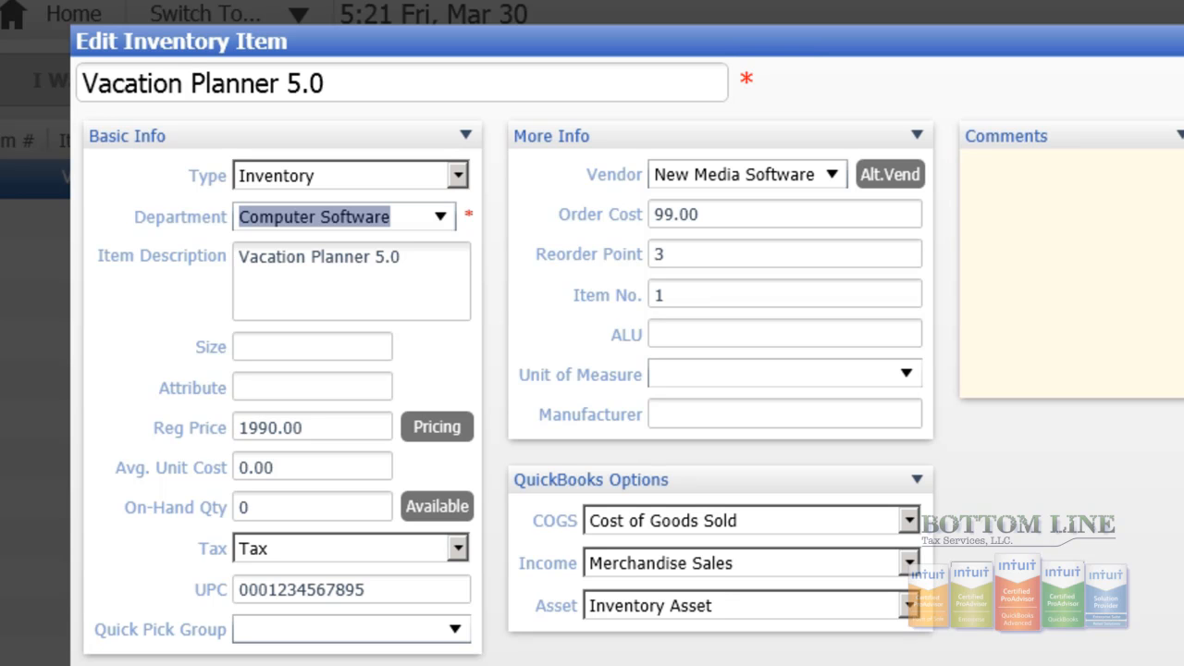
- Replace the 1990.00 regular price with 199 and commit the field
click(312, 346)
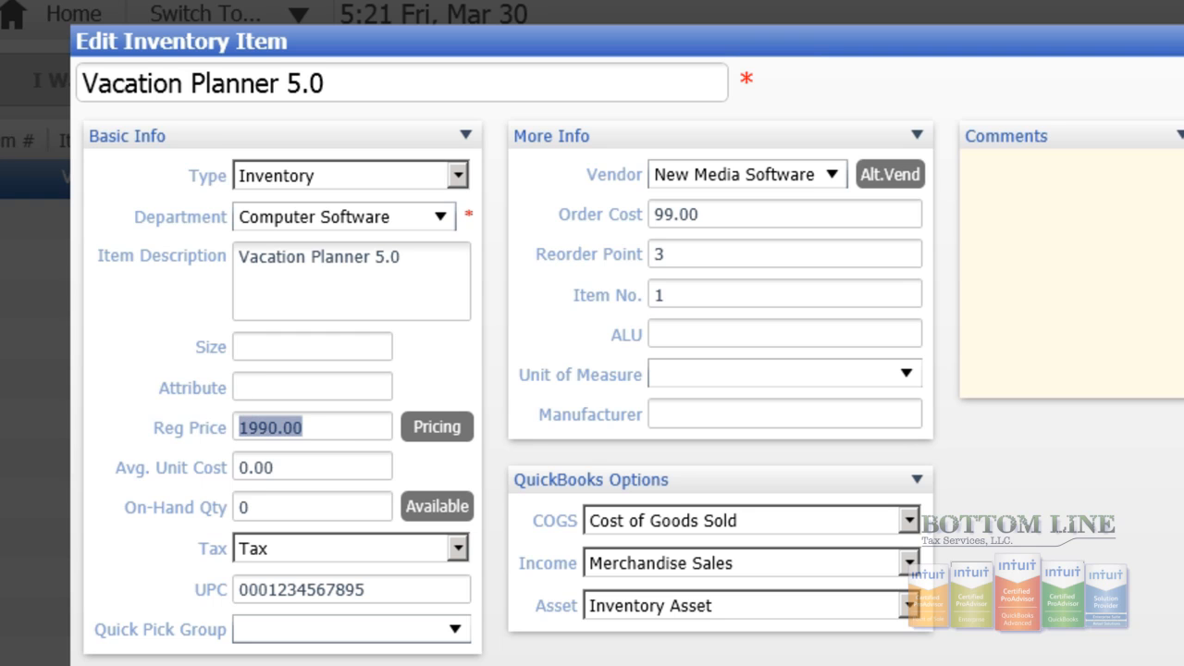
text(199)
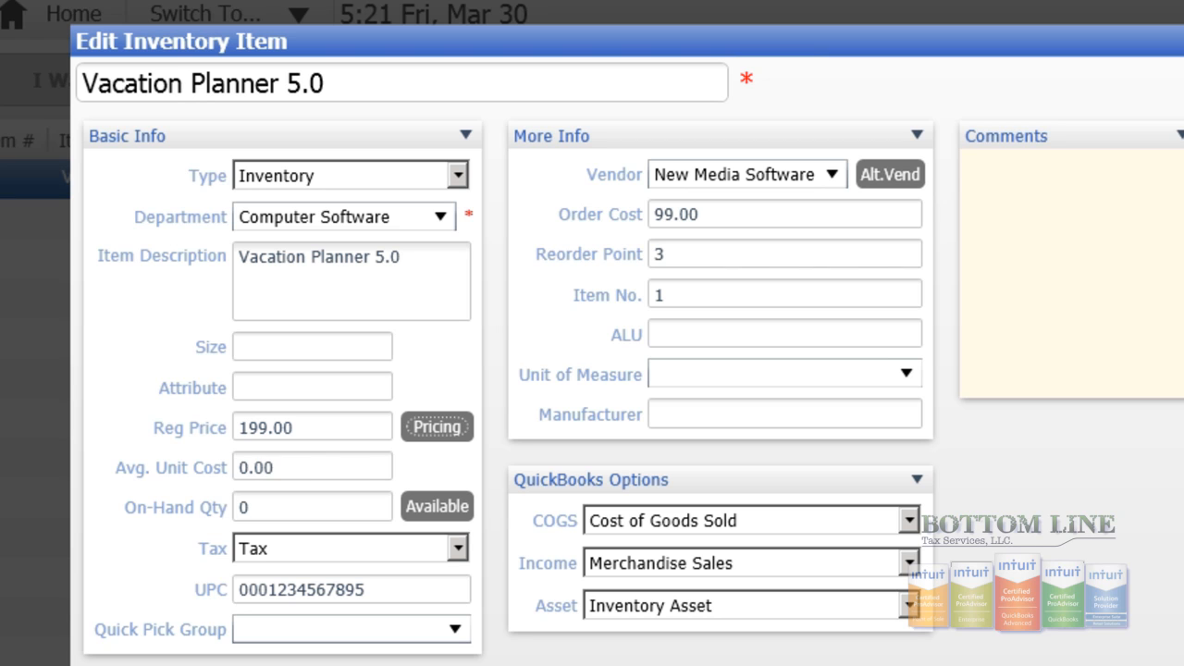
click(287, 506)
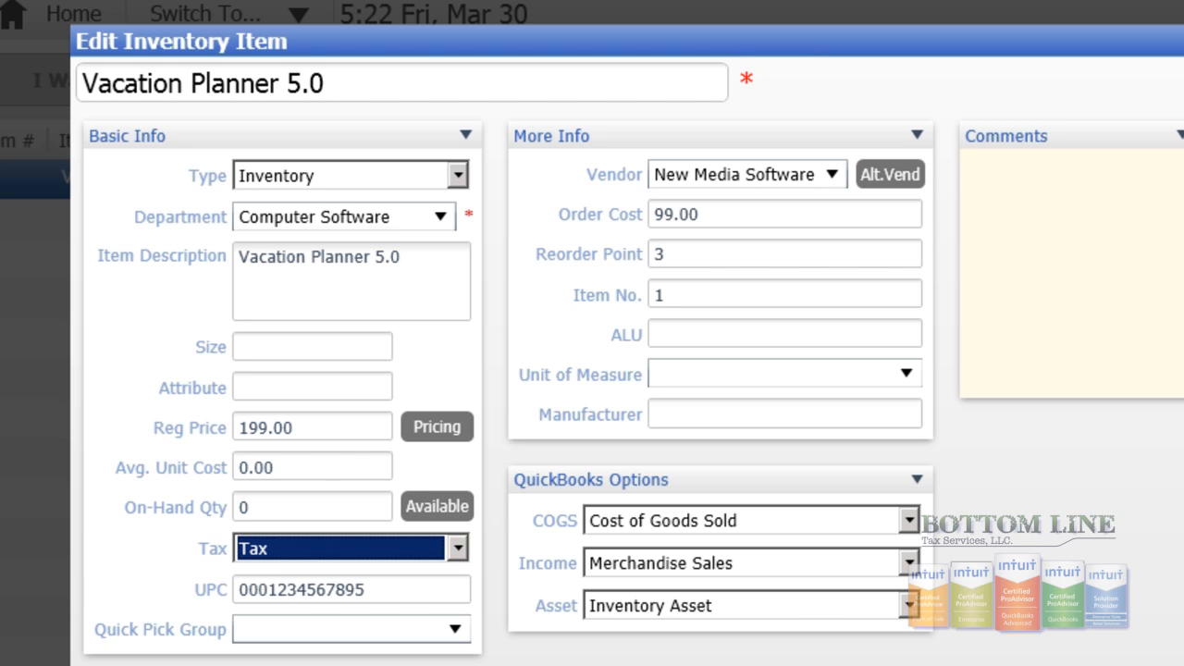
click(333, 630)
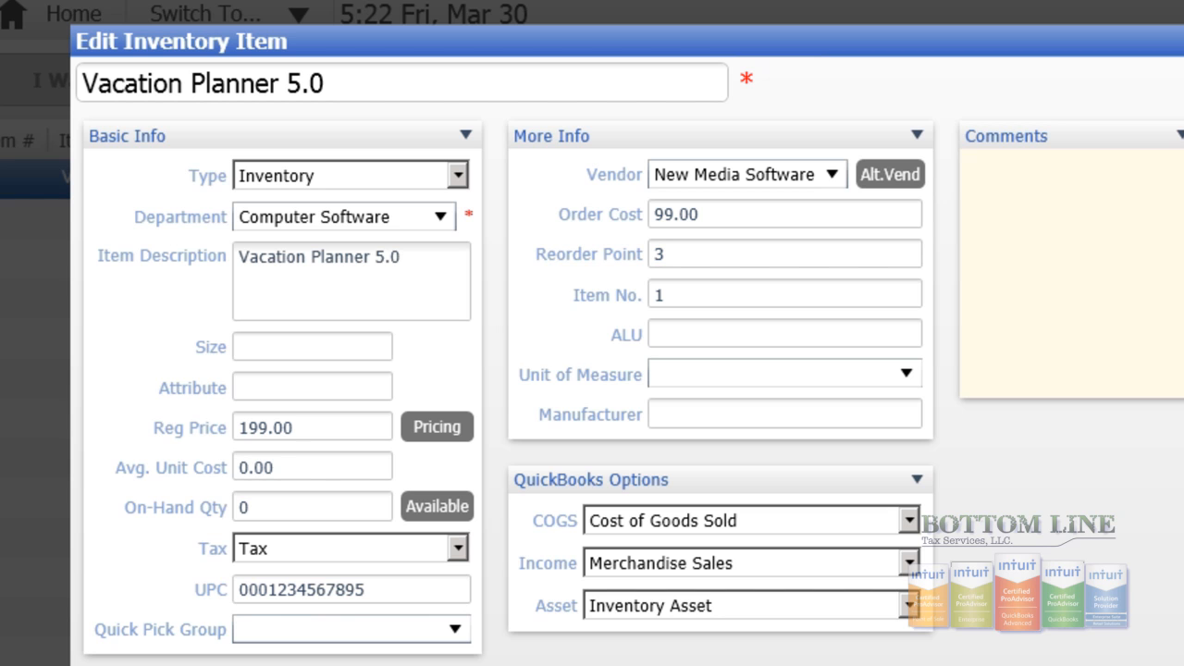
- Save Vacation Planner 5.0 at 199.00 and go back to the home screen
click(784, 333)
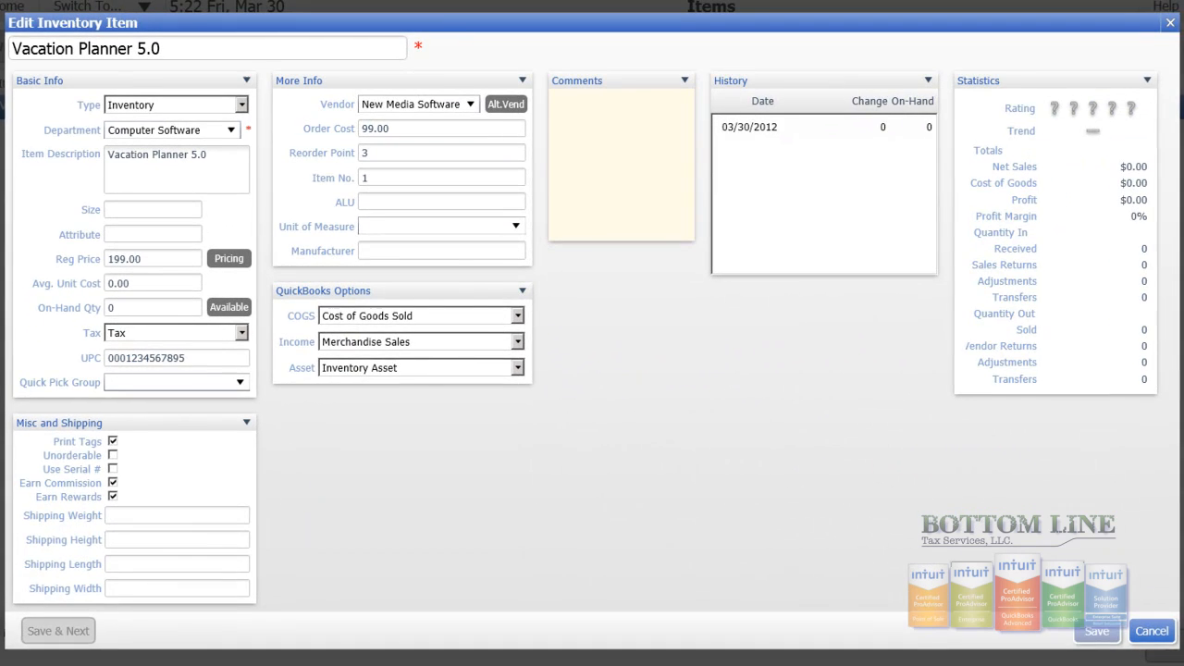
click(1152, 631)
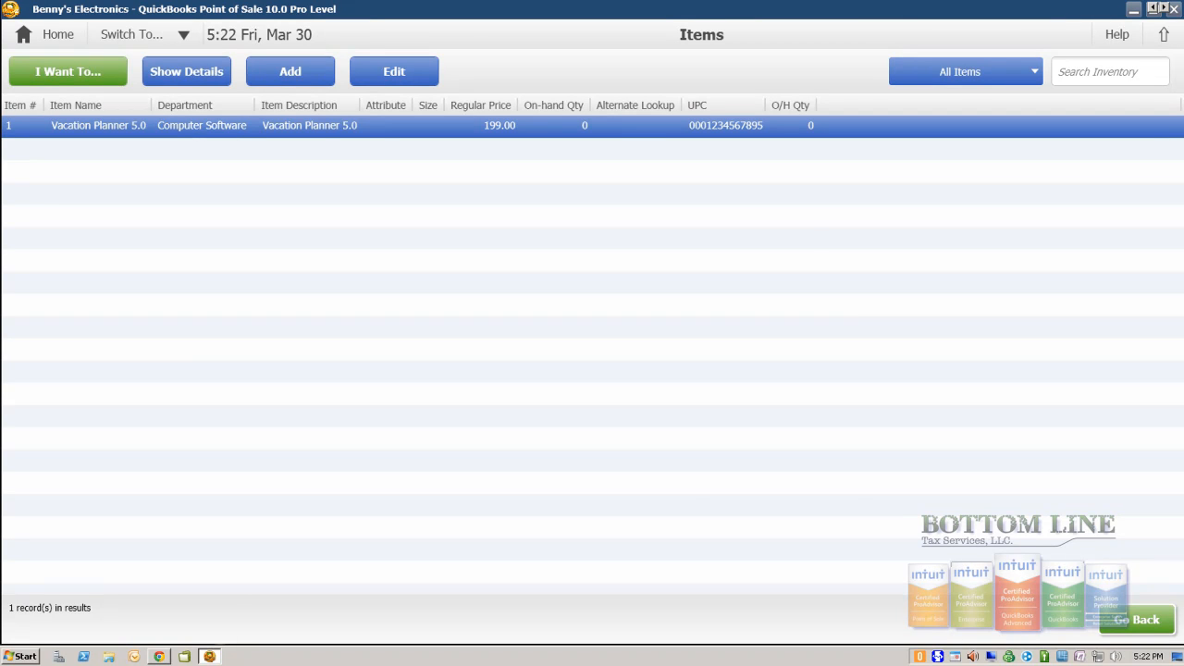
click(54, 37)
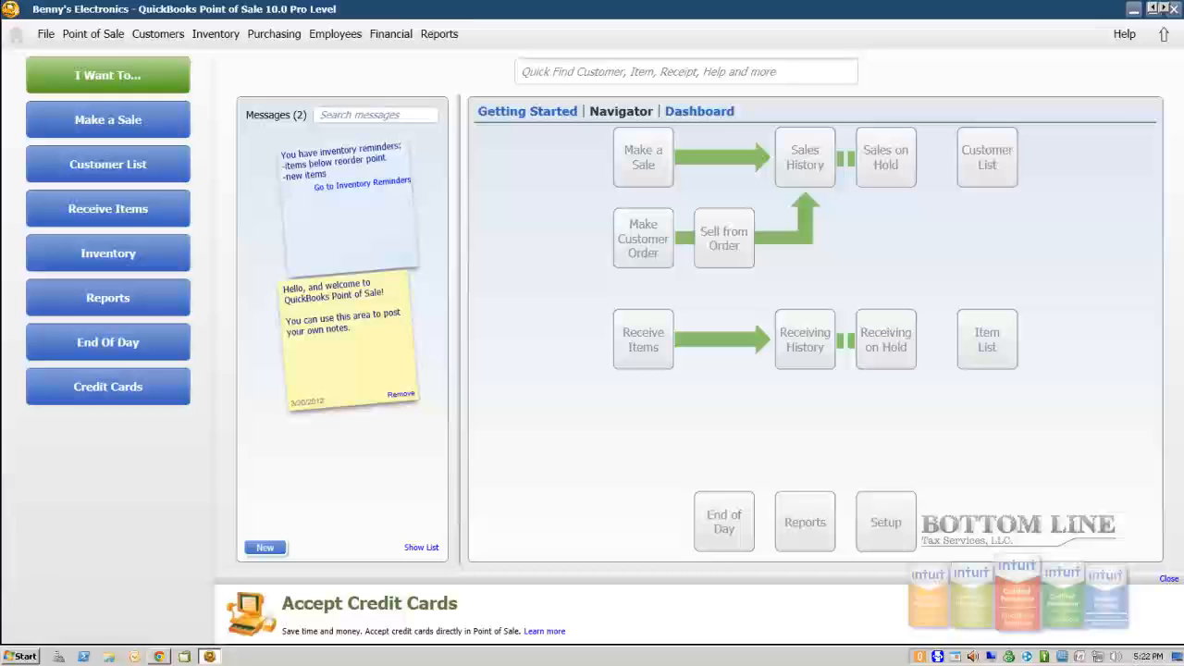